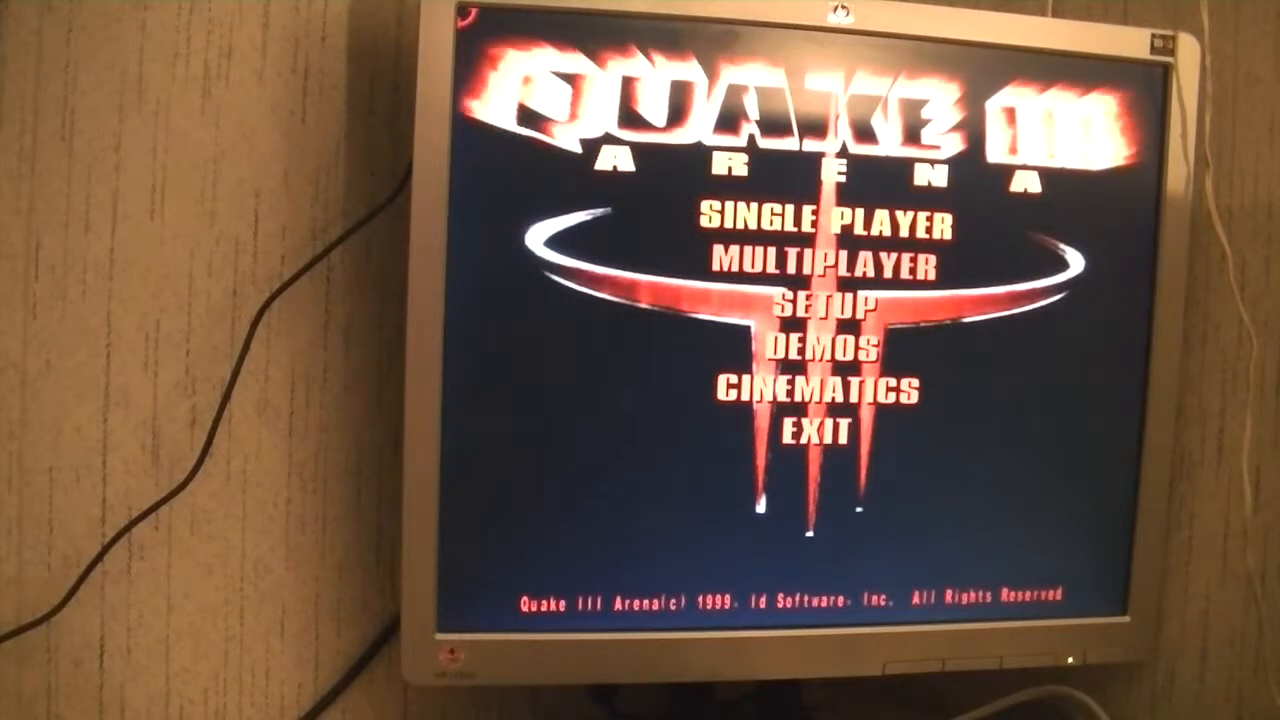
# Open Setup, then System, to reach the graphics settings showing 640x480 video mode
pyautogui.click(832, 303)
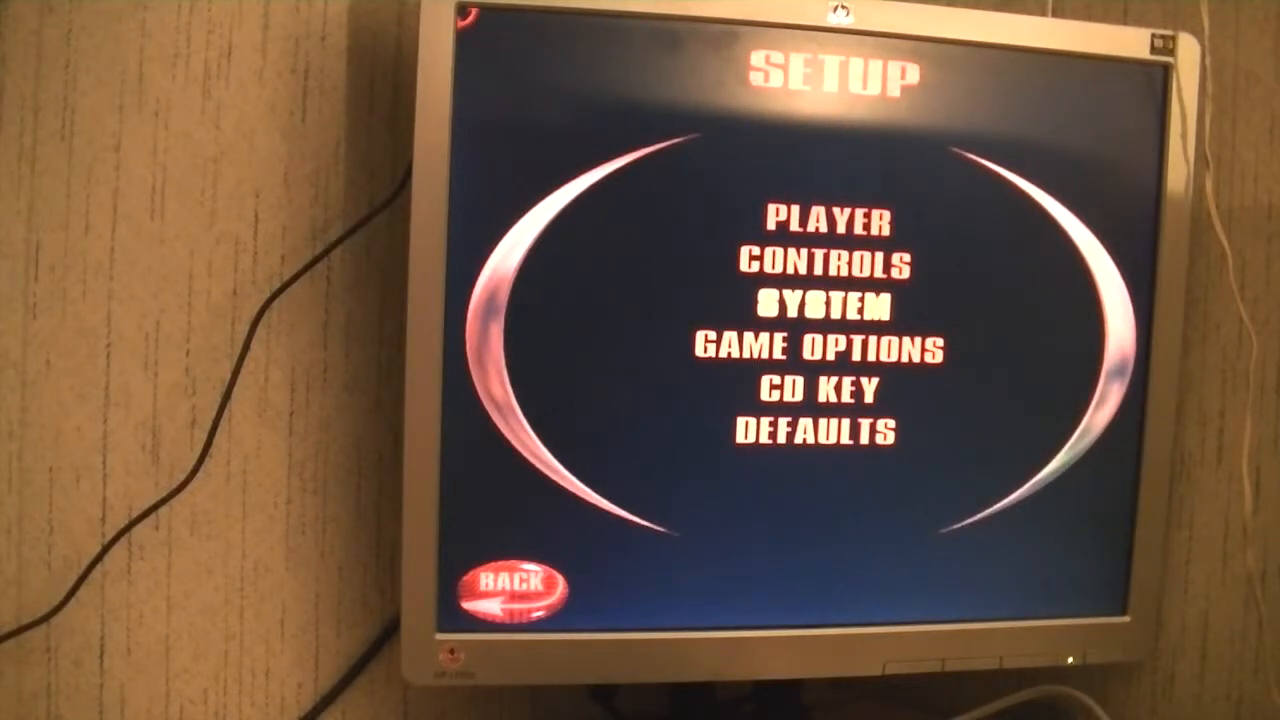
pyautogui.click(818, 305)
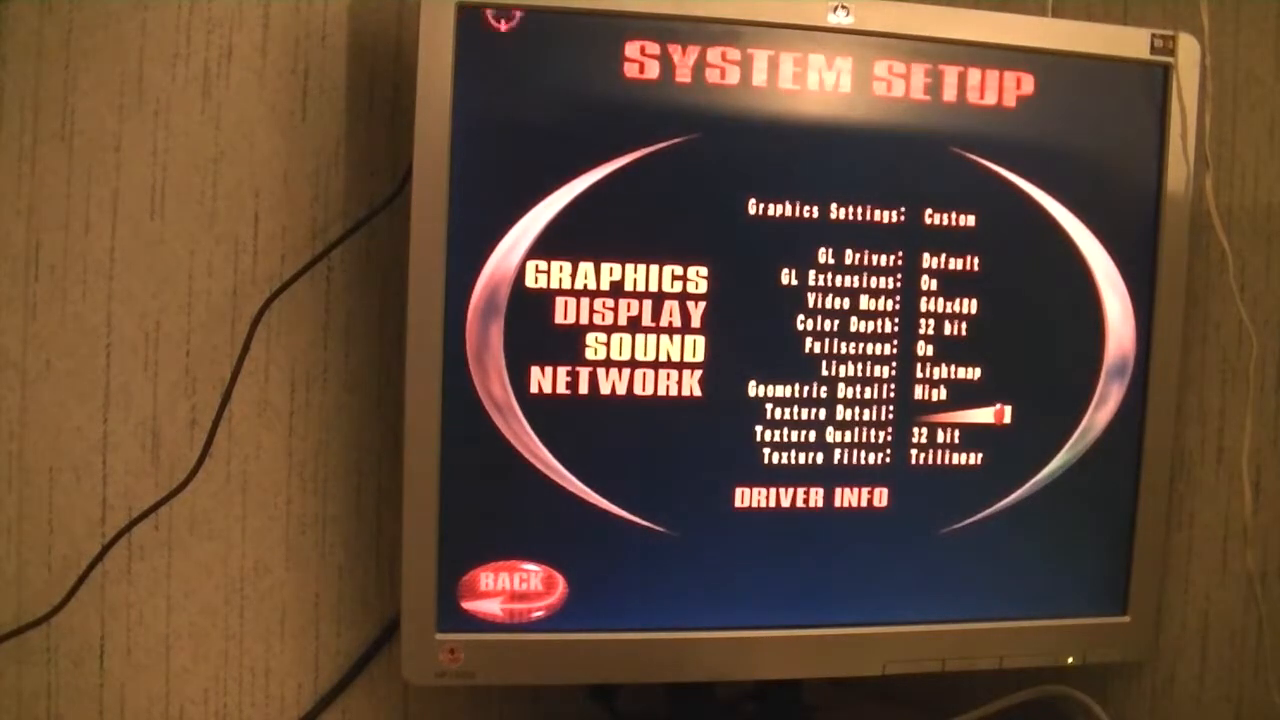